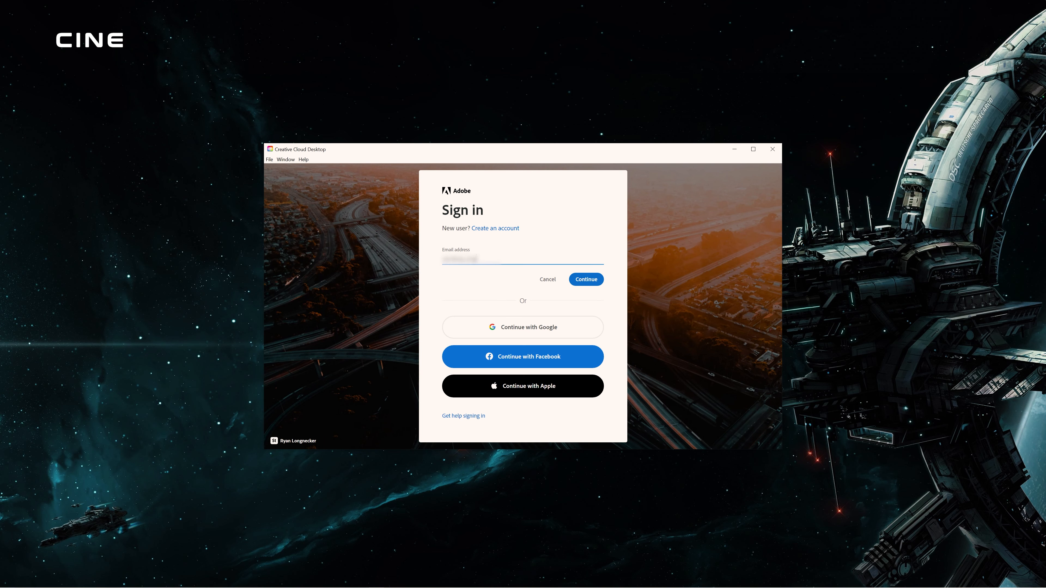
type("oductio")
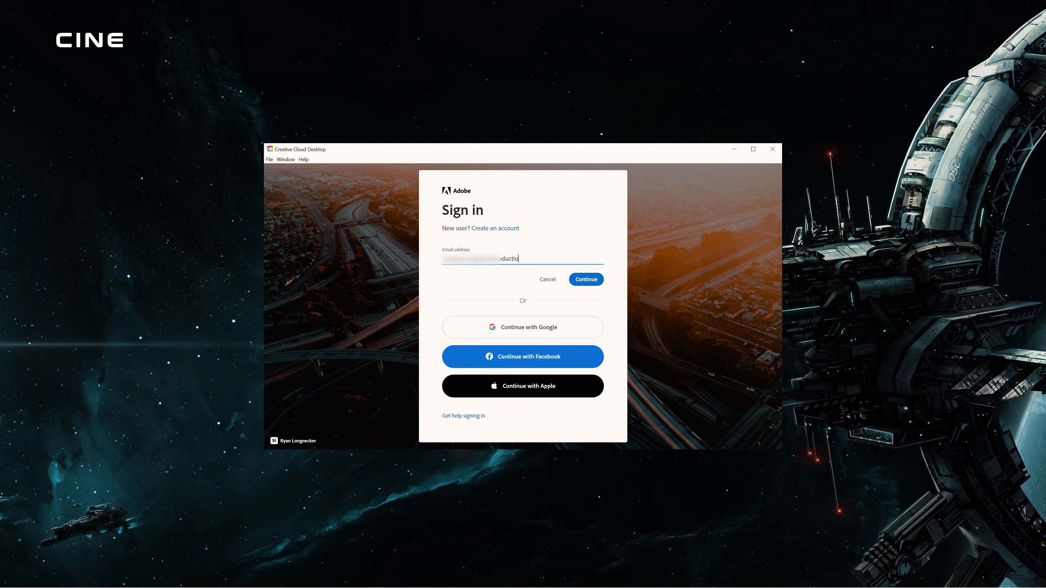